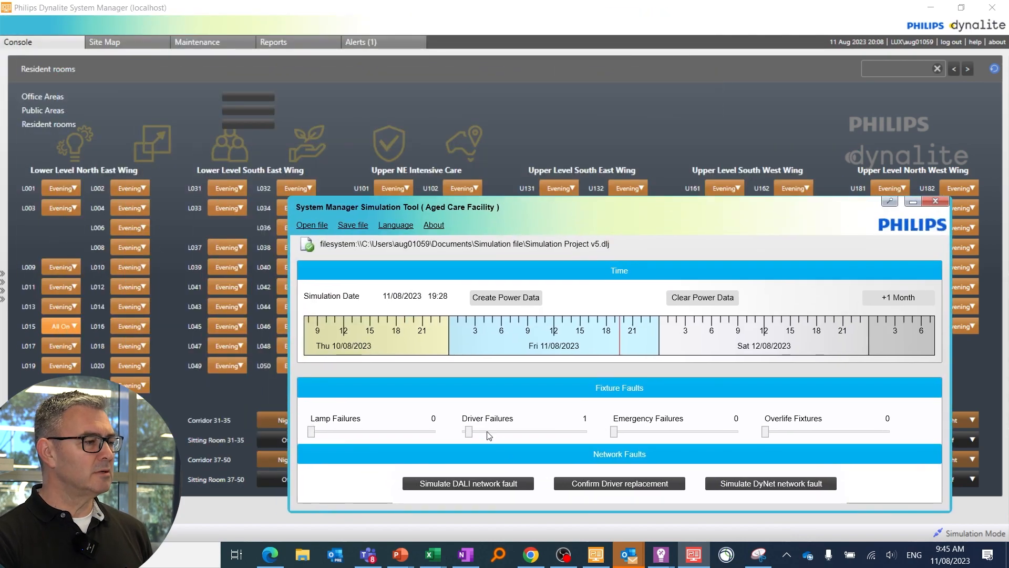
mouse_move(497, 419)
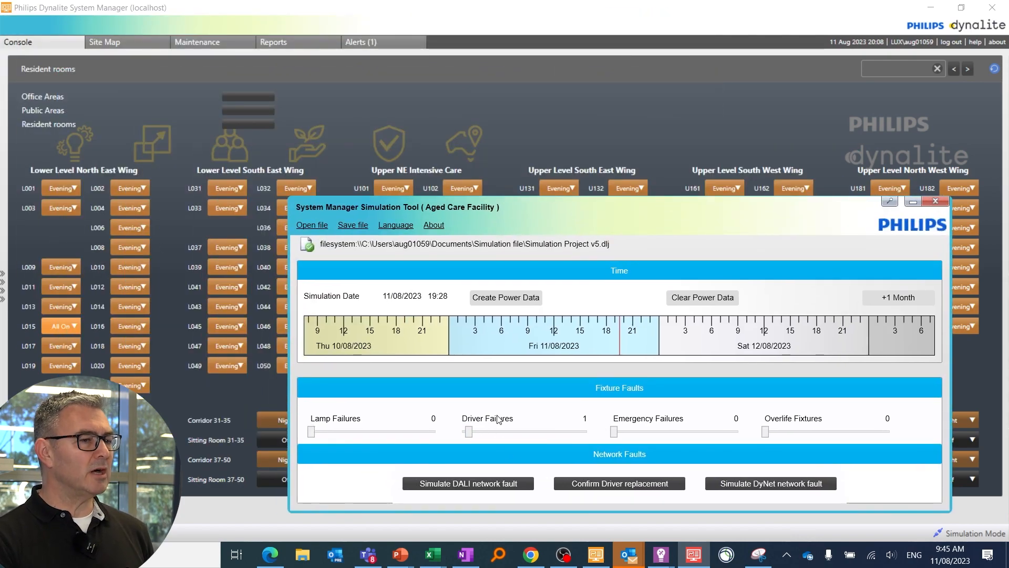
mouse_move(621, 111)
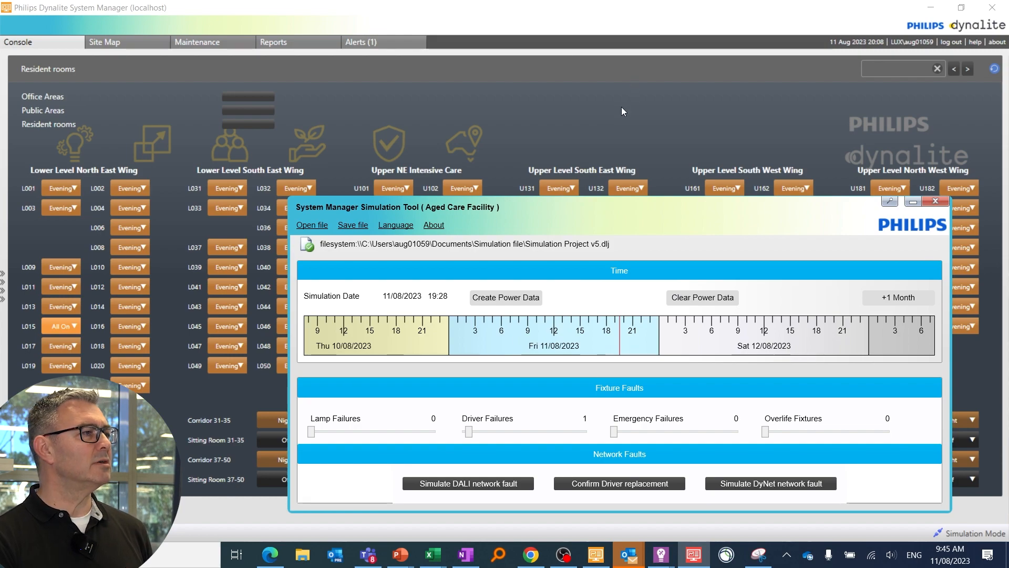
Step: Return to the System Manager console and show the current alerts with the Driver Error fault
click(935, 201)
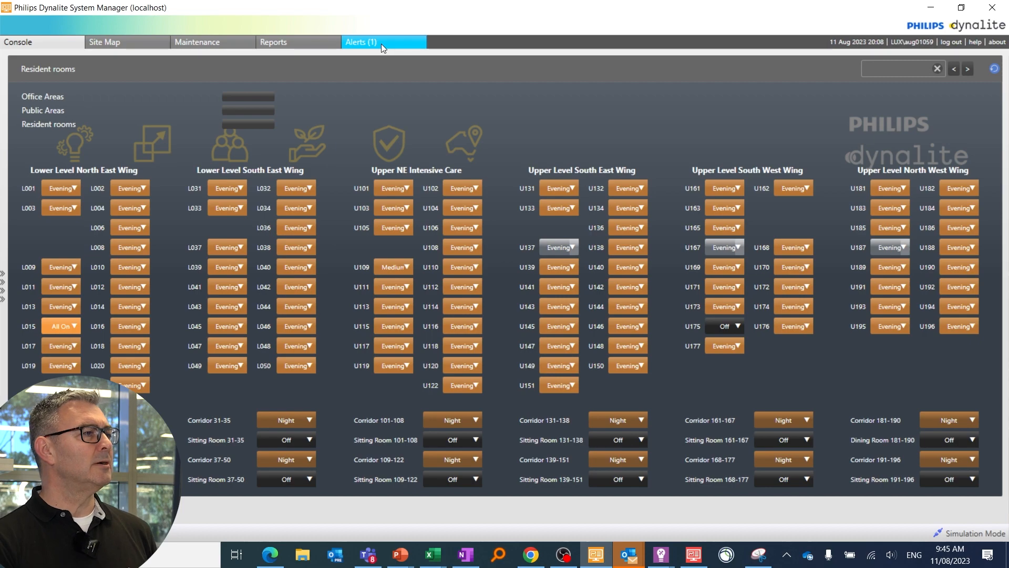
click(361, 42)
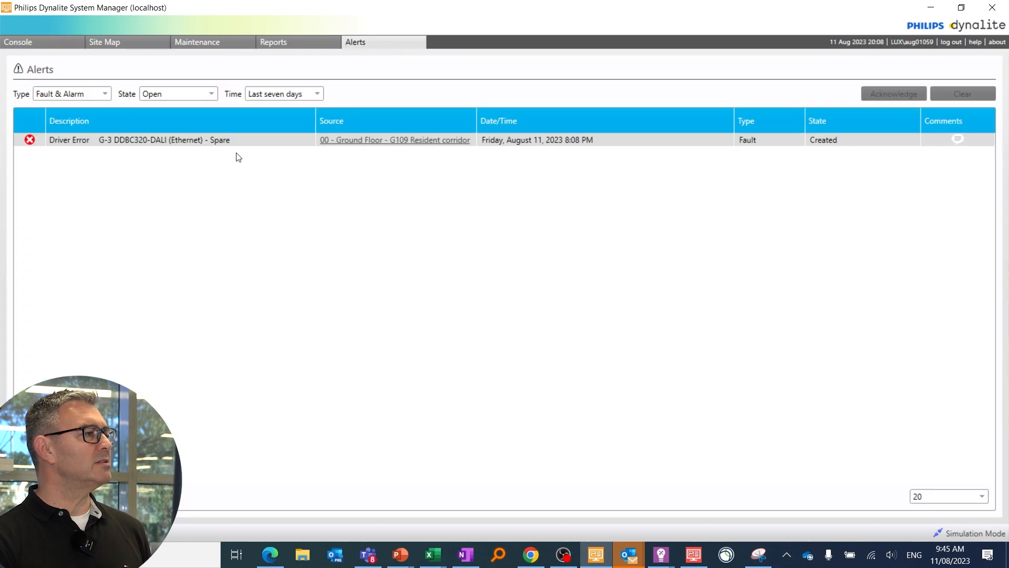
mouse_move(186, 147)
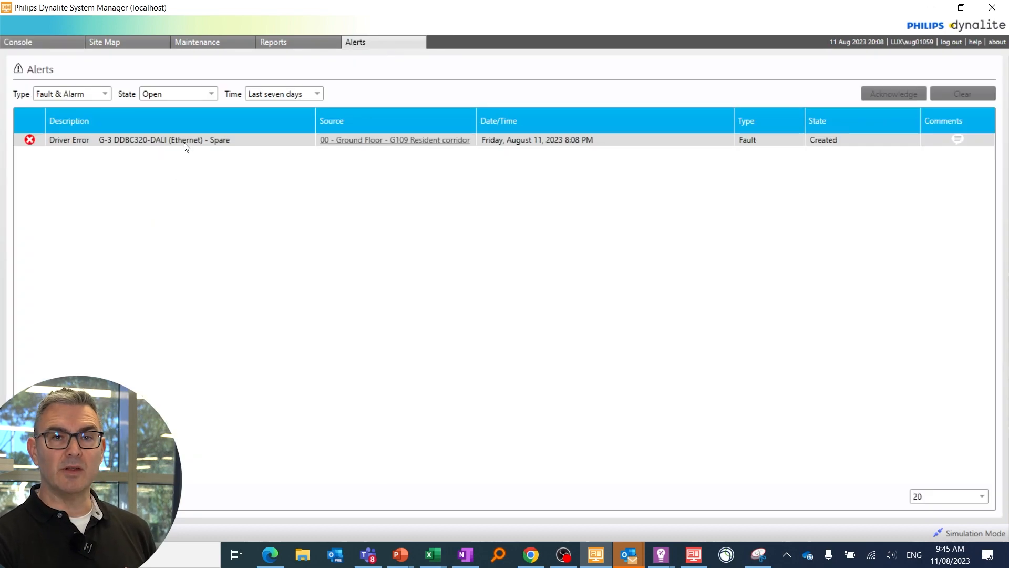
mouse_move(424, 250)
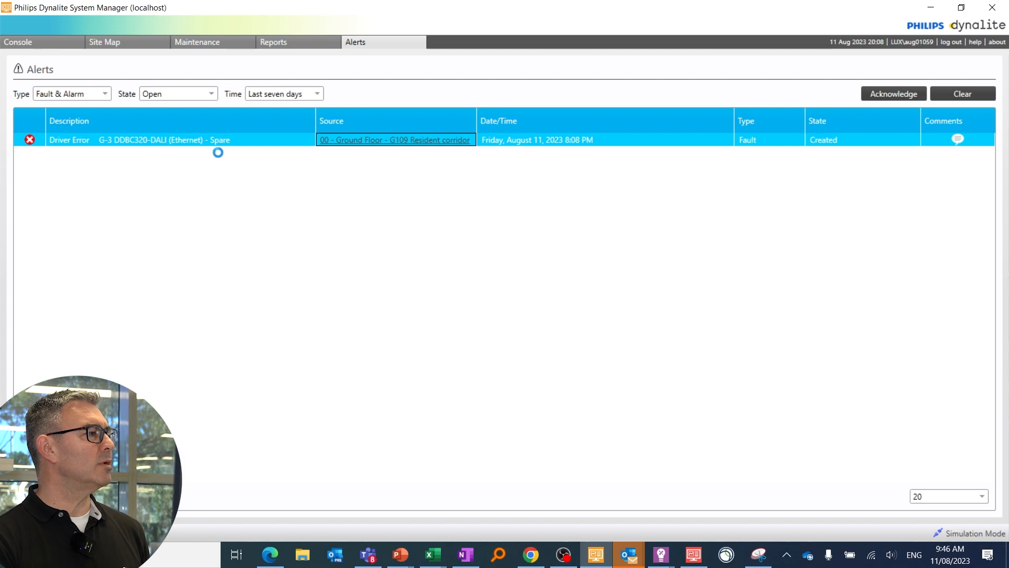
Step: Jump from the alert's Source link to the Lamp Manager Ground Floor plan and zoom out
click(199, 43)
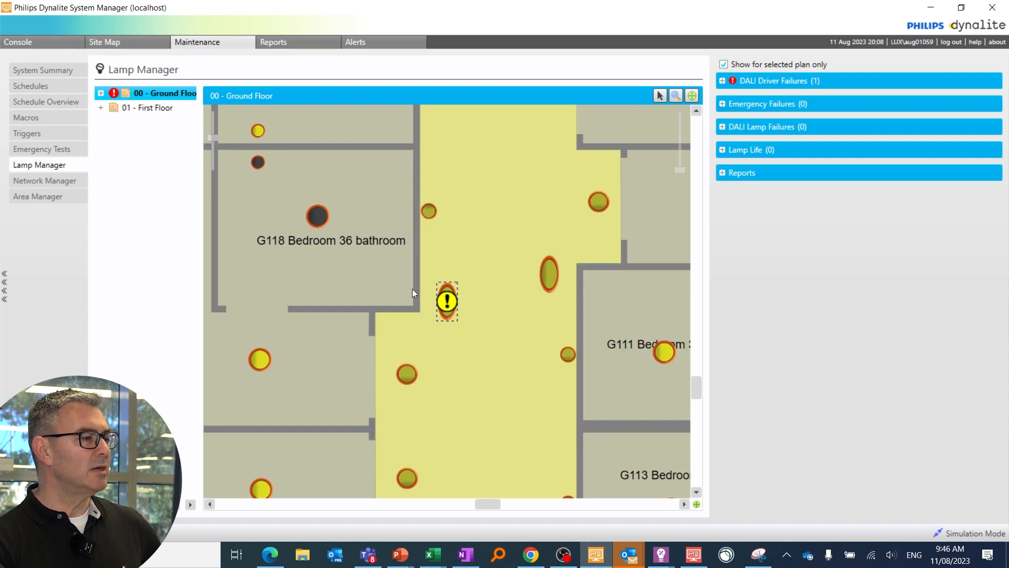
click(447, 302)
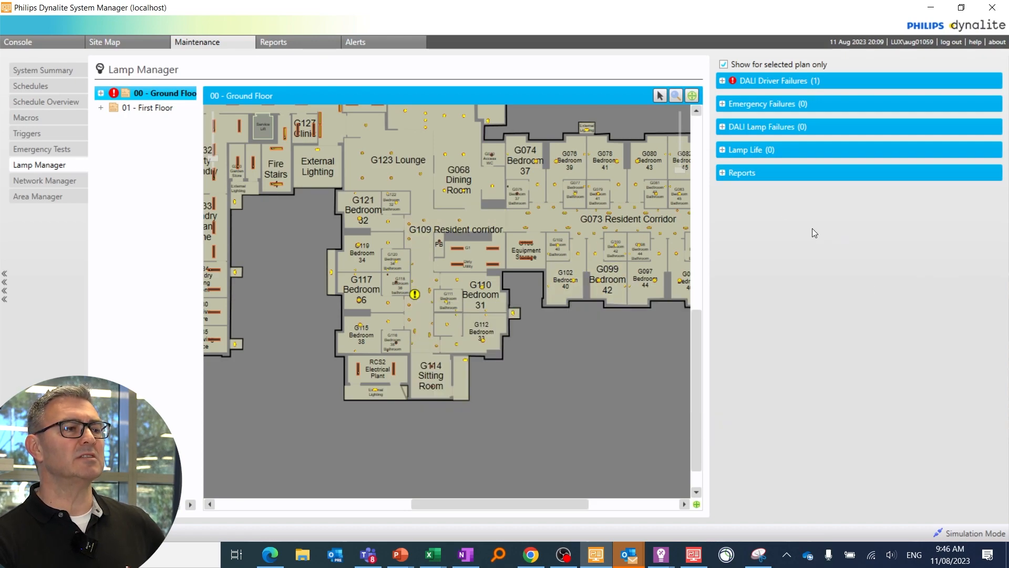
mouse_move(724, 87)
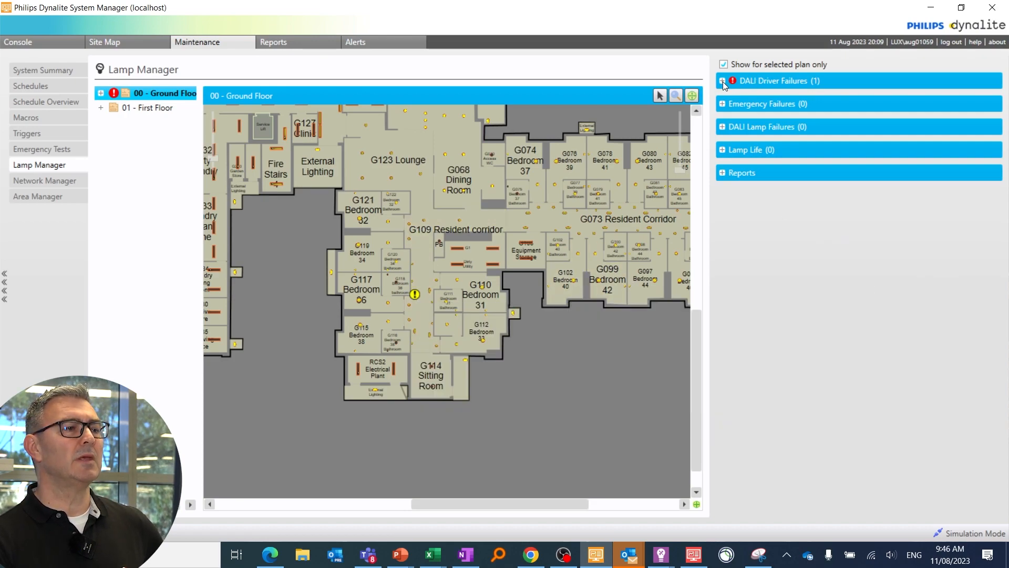
Step: Expand the DALI Driver Failures panel listing the failed G109 Resident corridor driver
click(723, 81)
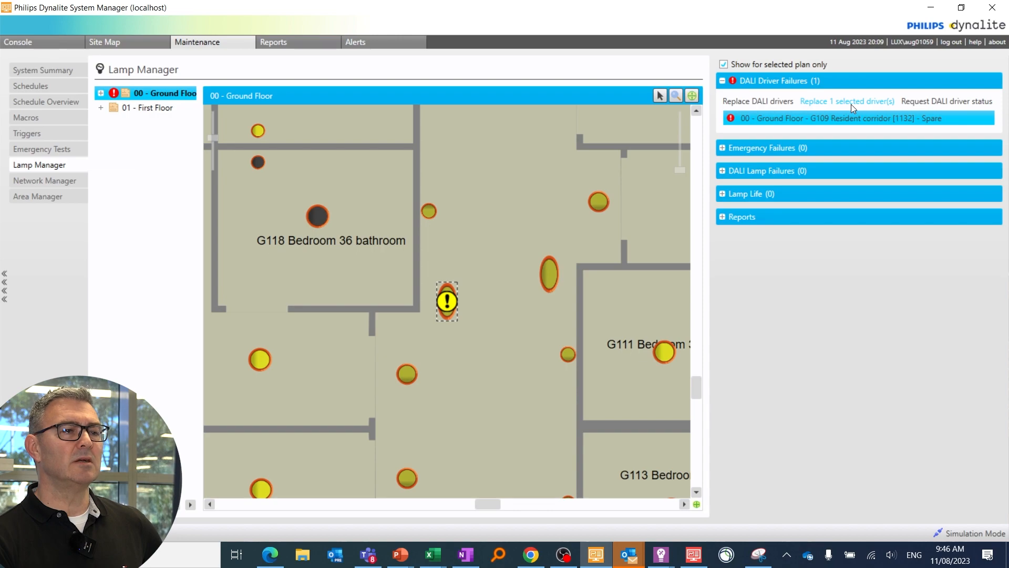
mouse_move(946, 101)
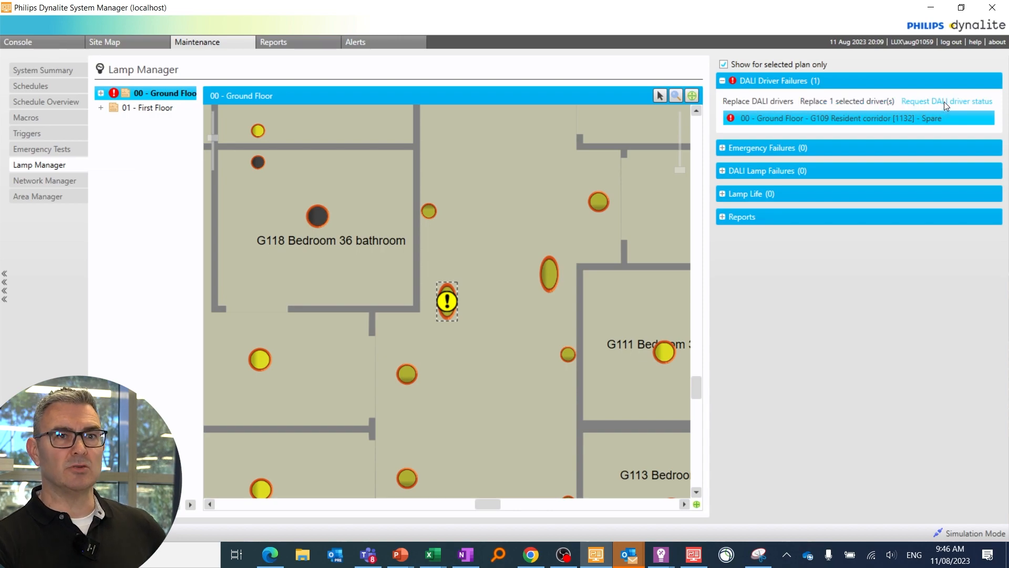
mouse_move(833, 104)
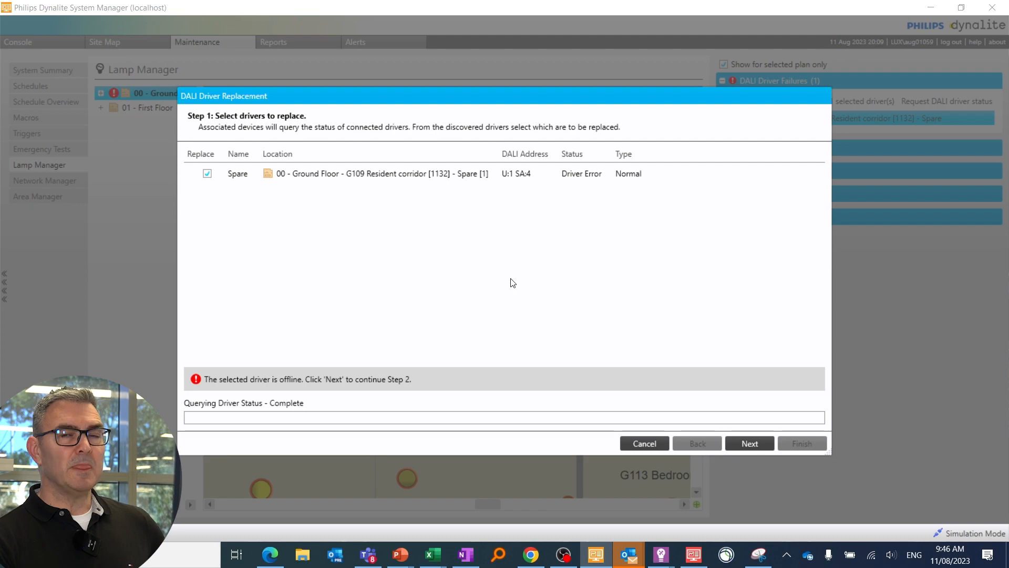
mouse_move(280, 343)
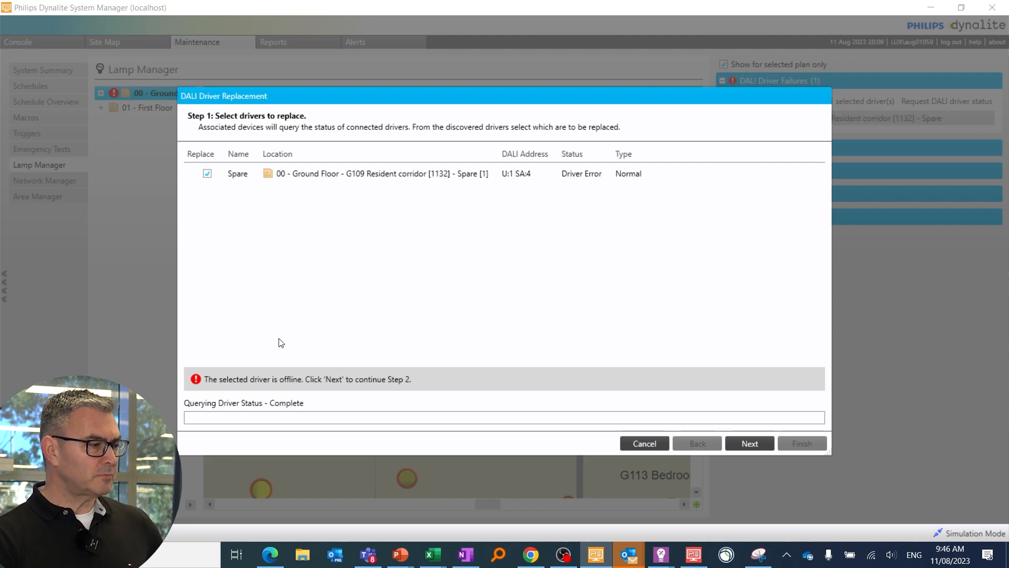
mouse_move(542, 345)
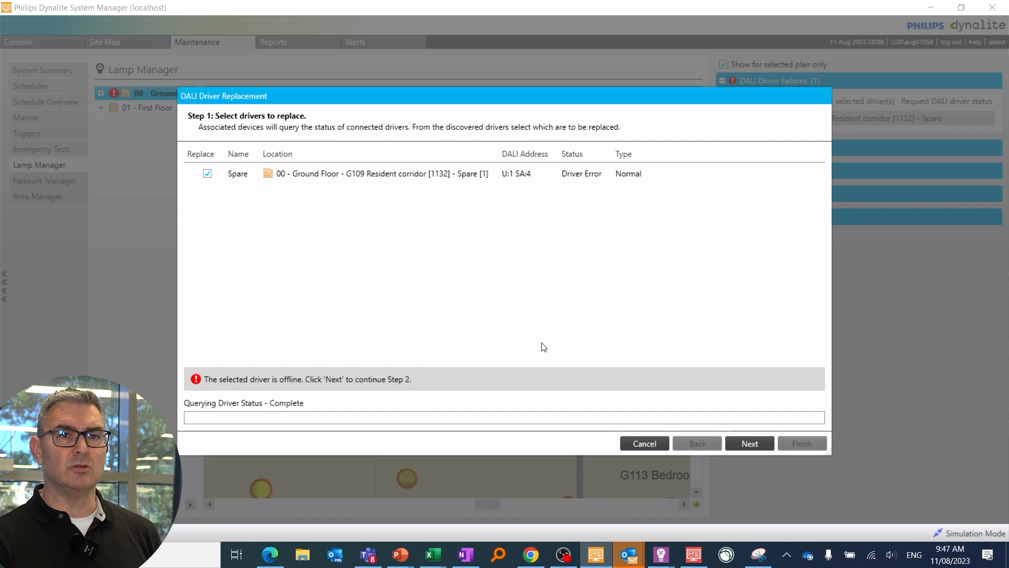
mouse_move(615, 391)
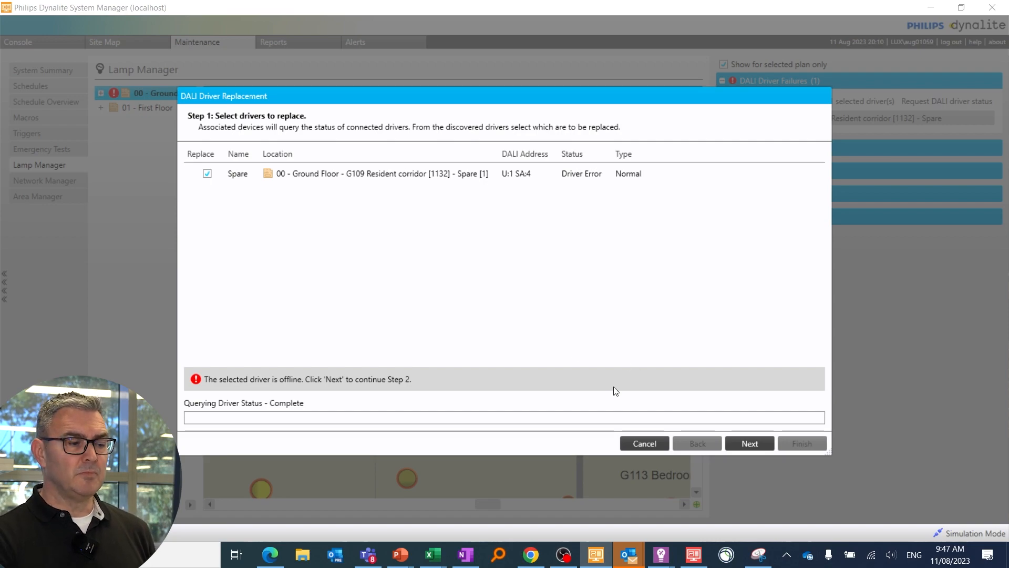